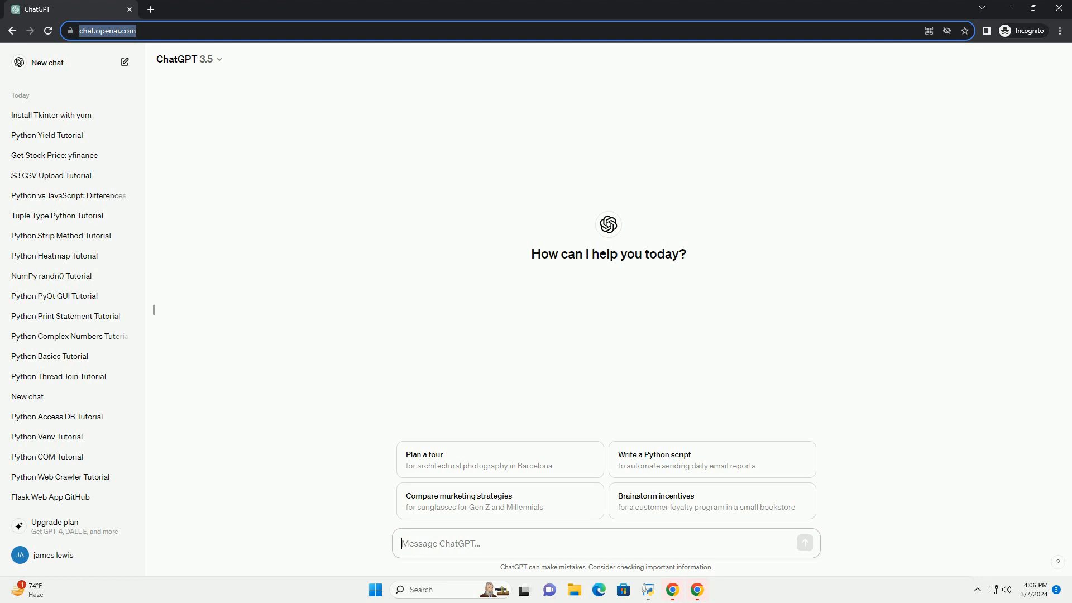
Send the request for an ABC algorithm Python tutorial with a code example.
{"action": "key", "text": "Return"}
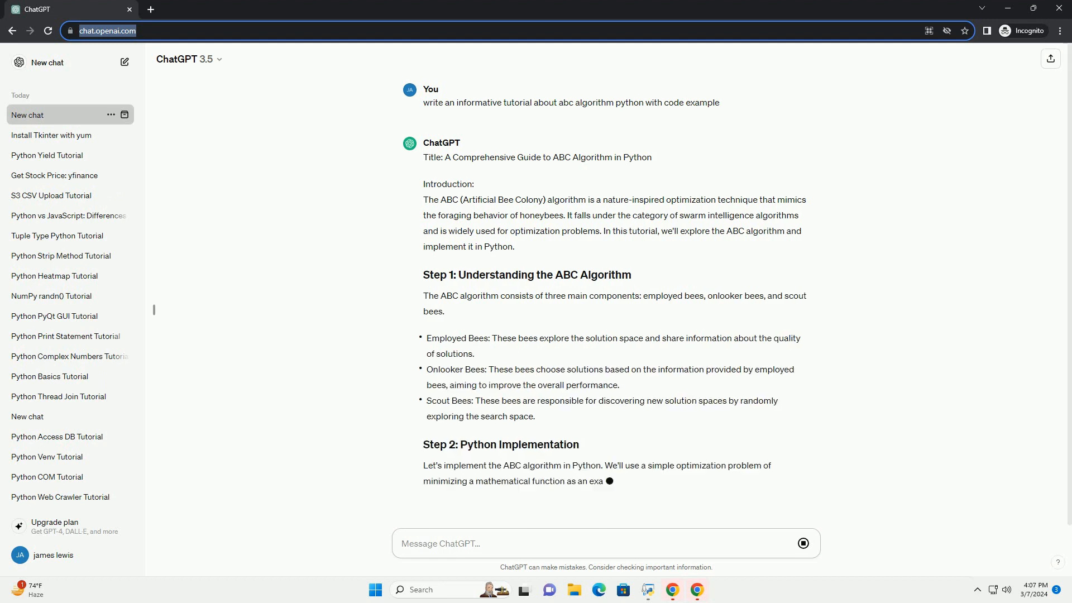
Follow the streaming Step 2 code through the employed and onlooker bee phases.
{"action": "scroll", "scroll_direction": "down", "scroll_amount": 3}
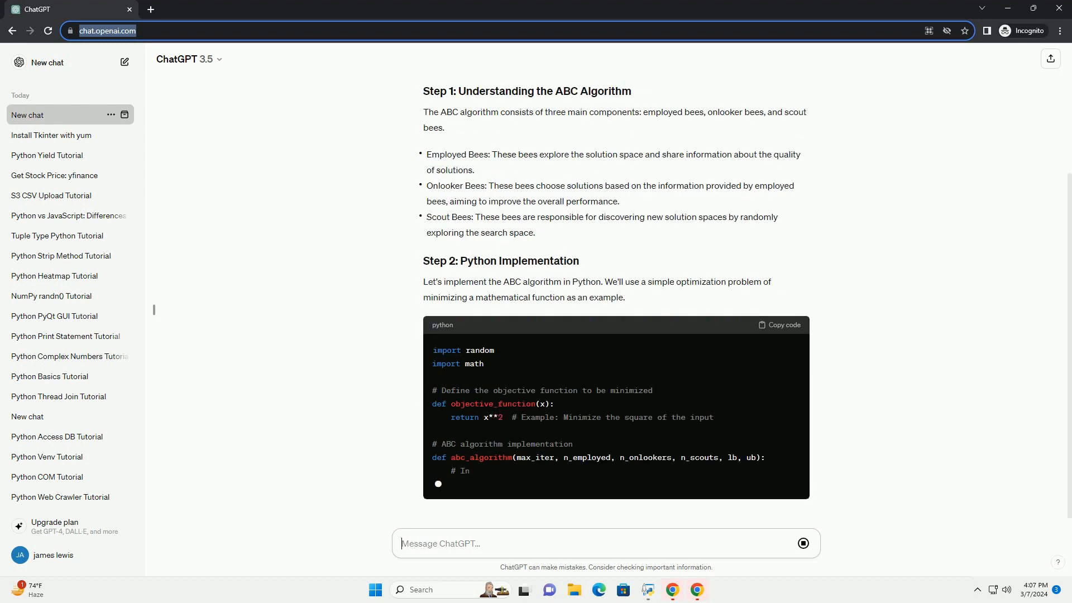
{"action": "scroll", "scroll_direction": "down", "scroll_amount": 3}
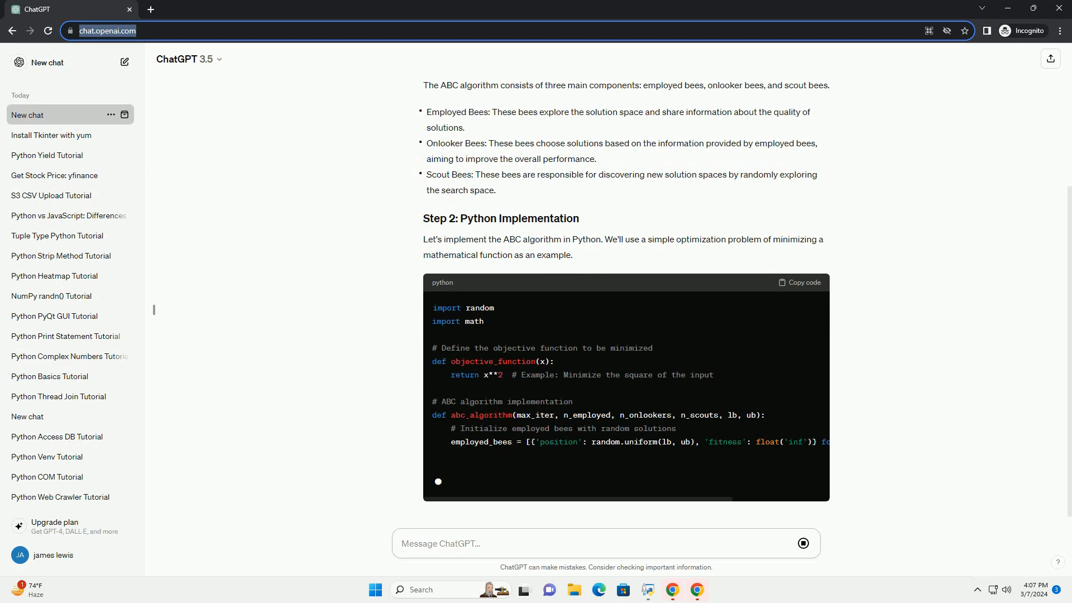
{"action": "scroll", "scroll_direction": "down", "scroll_amount": 3}
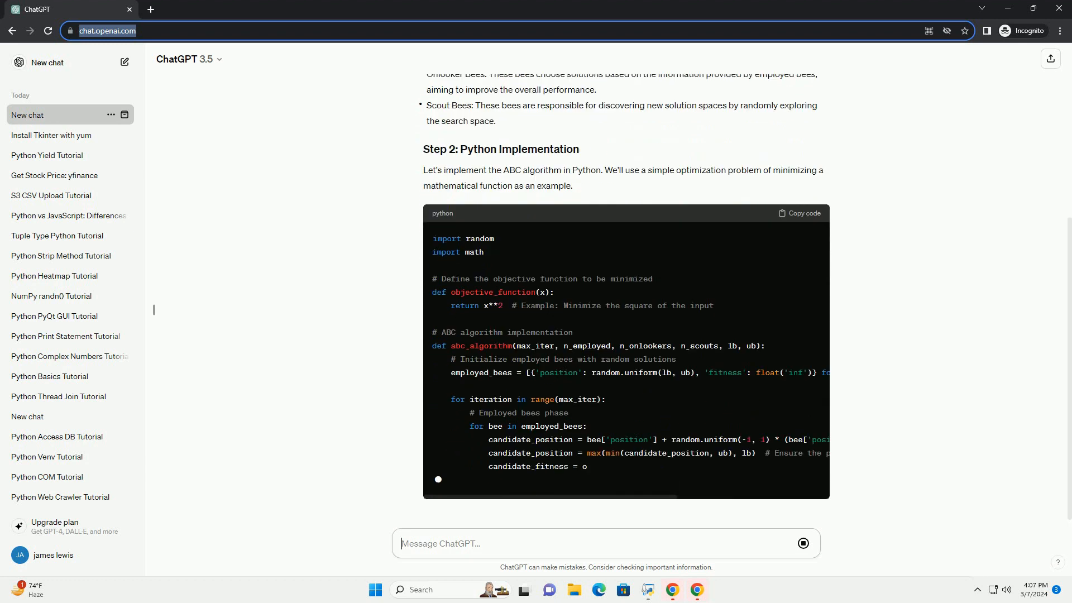
{"action": "scroll", "scroll_direction": "down", "scroll_amount": 3}
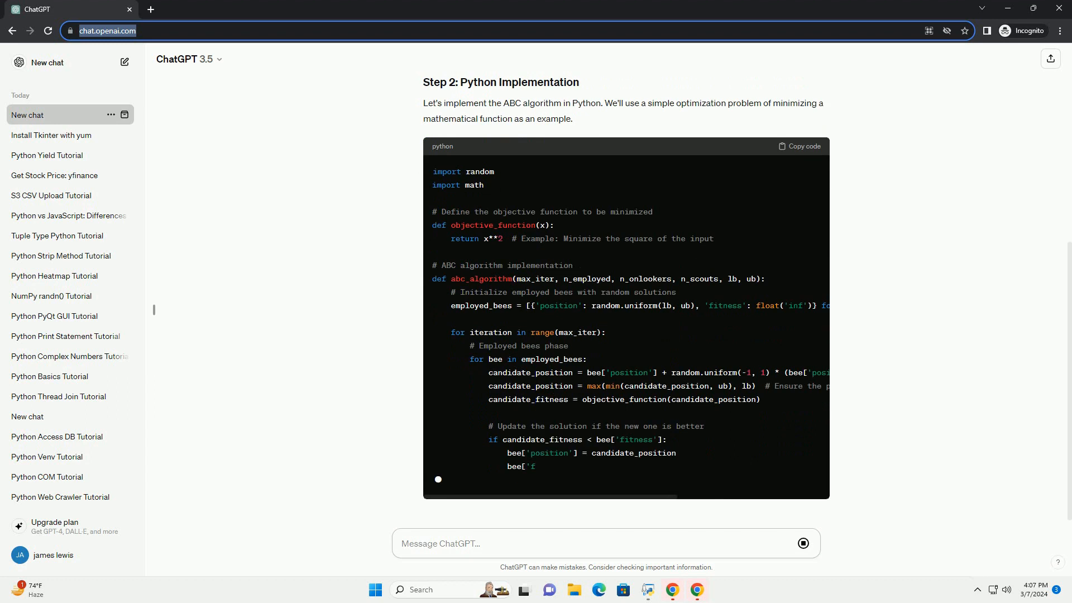
{"action": "scroll", "scroll_direction": "down", "scroll_amount": 3}
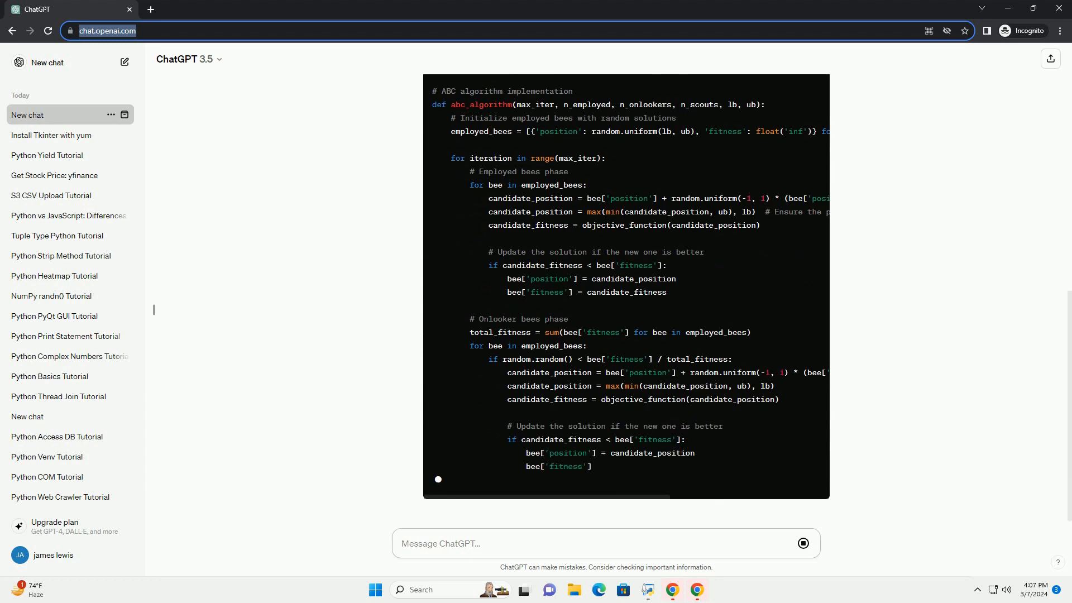
Follow the code to scout bees, example usage, and the start of Step 3's explanation.
{"action": "scroll", "scroll_direction": "down", "scroll_amount": 3}
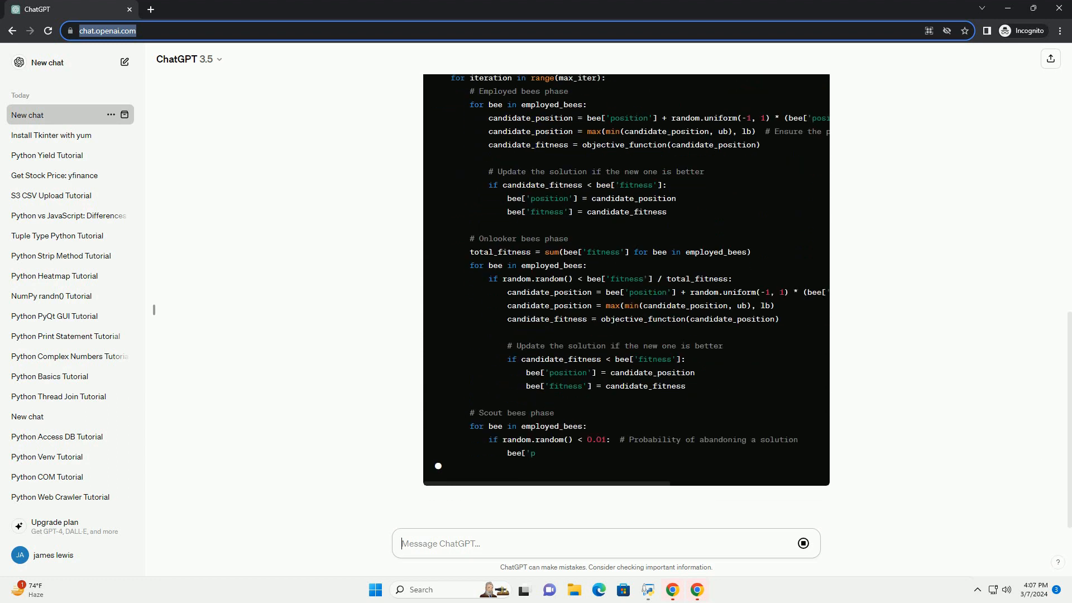
{"action": "scroll", "scroll_direction": "down", "scroll_amount": 3}
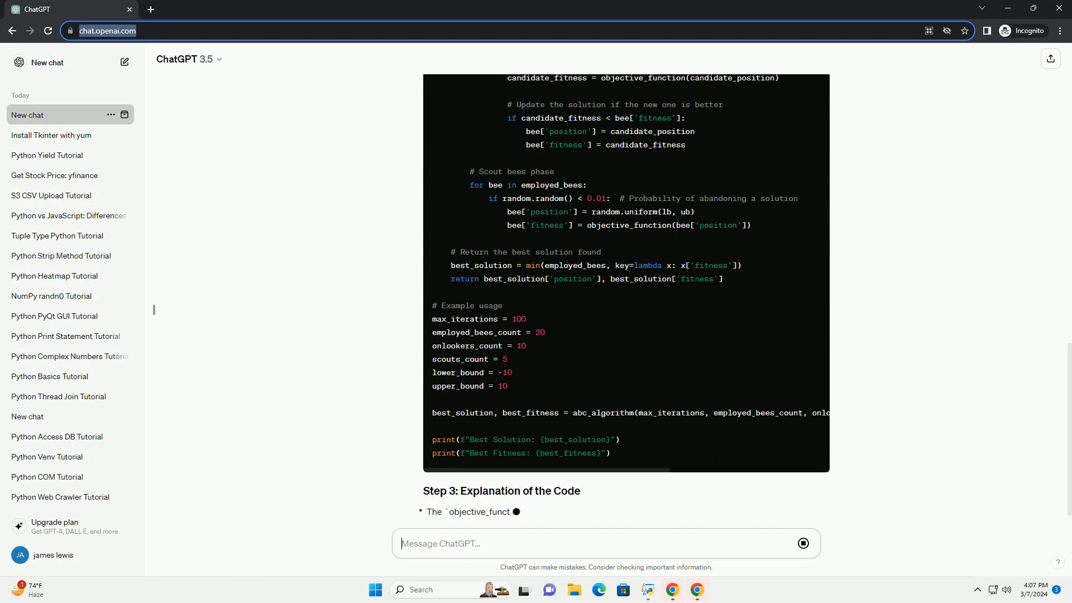
{"action": "scroll", "scroll_direction": "down", "scroll_amount": 3}
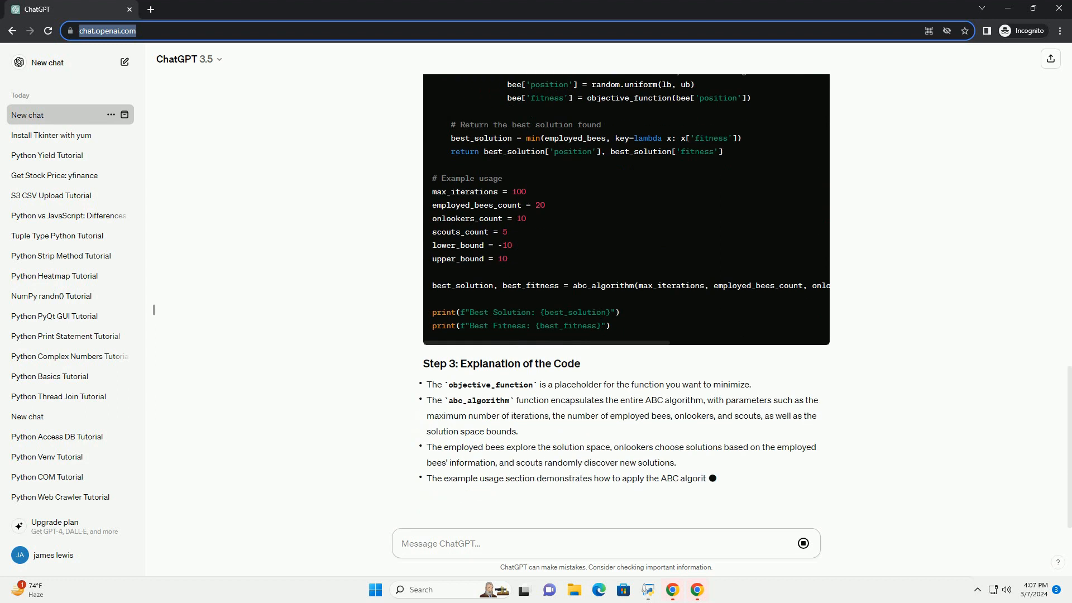
Read the finished Conclusion, then return focus to the message box.
{"action": "scroll", "scroll_direction": "down", "scroll_amount": 3}
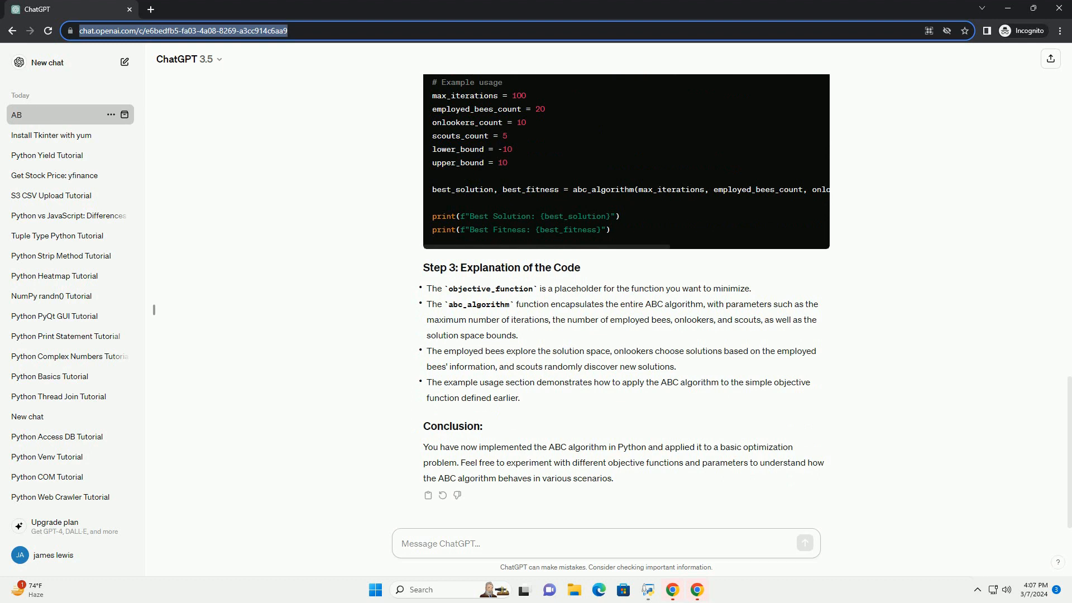
{"action": "left_click", "coordinate": [51, 114]}
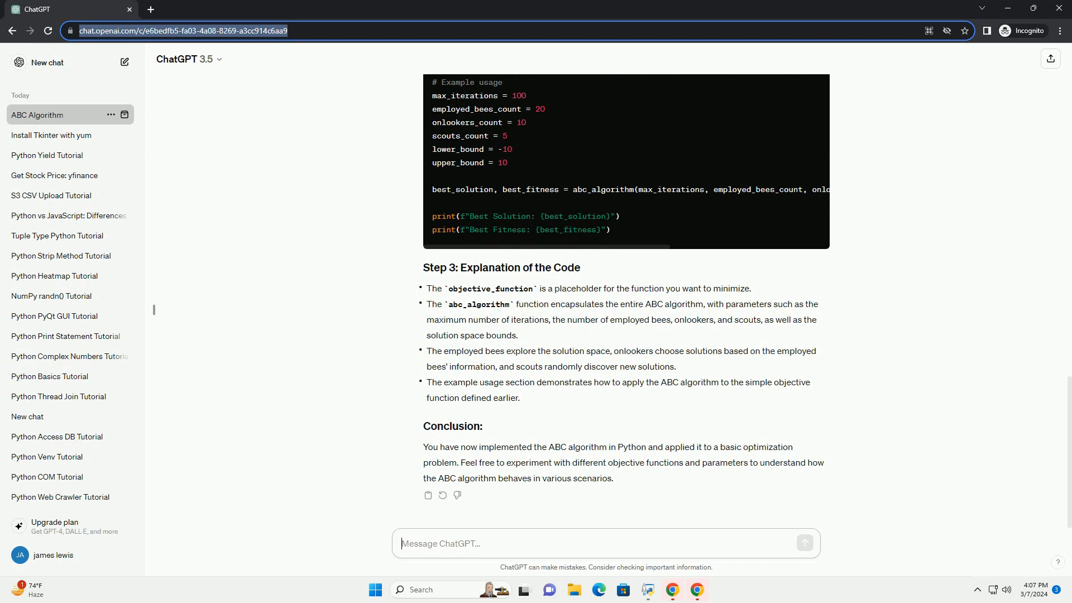